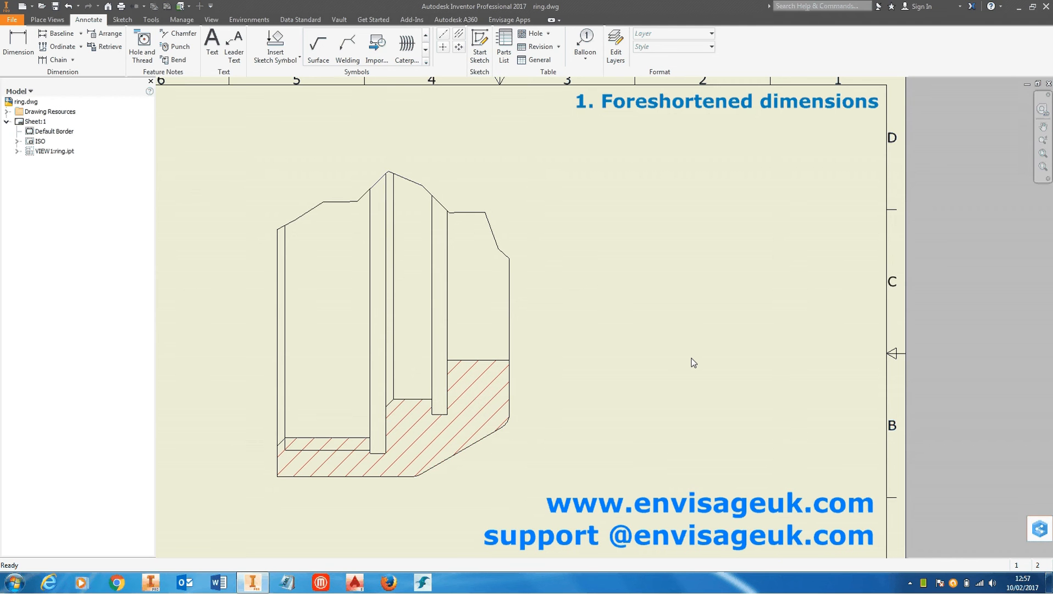
pyautogui.moveTo(646, 328)
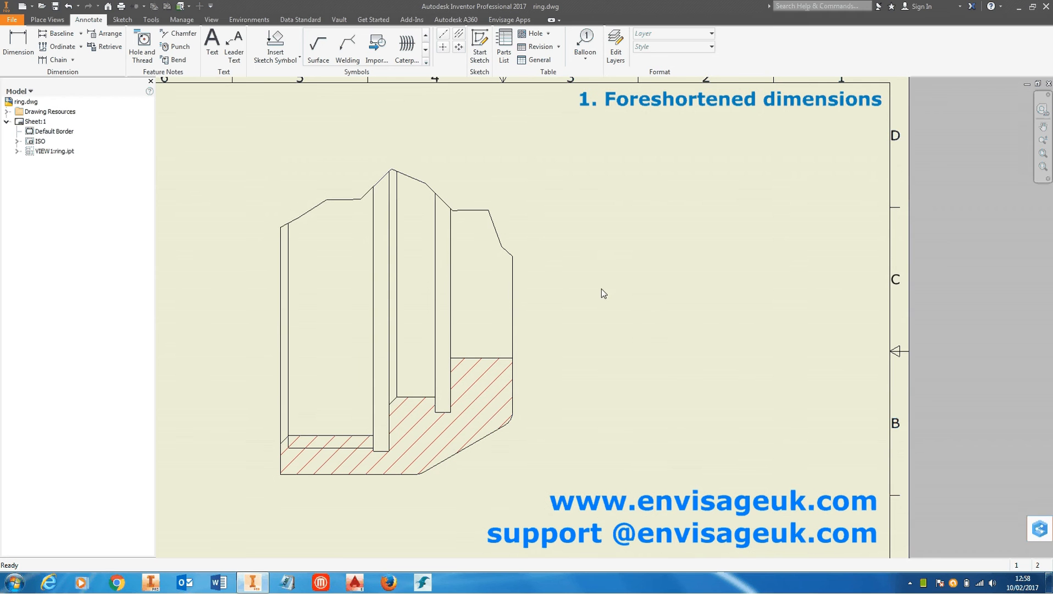
pyautogui.moveTo(647, 129)
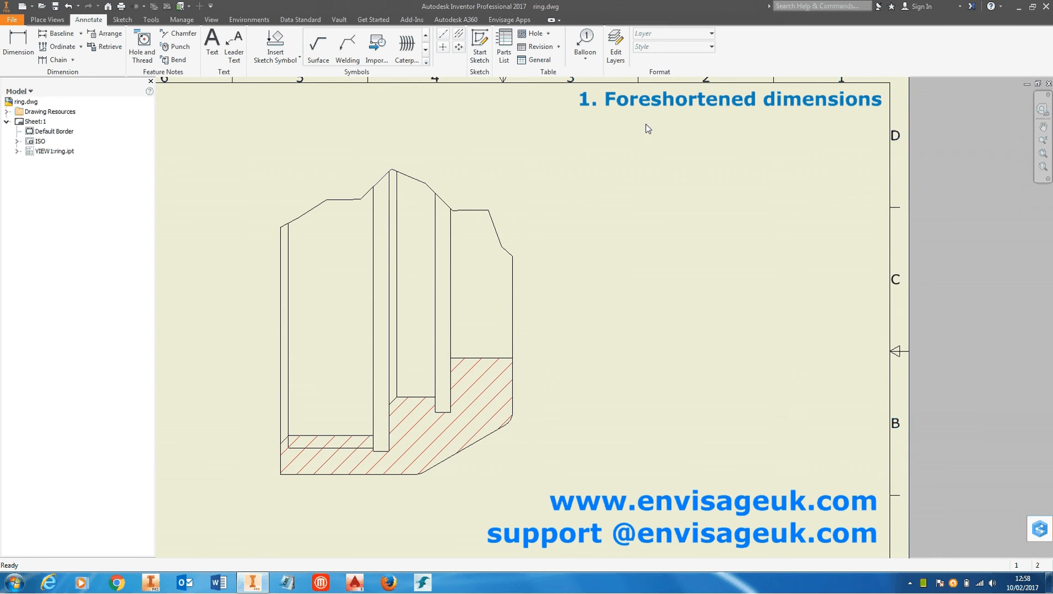
pyautogui.moveTo(580, 210)
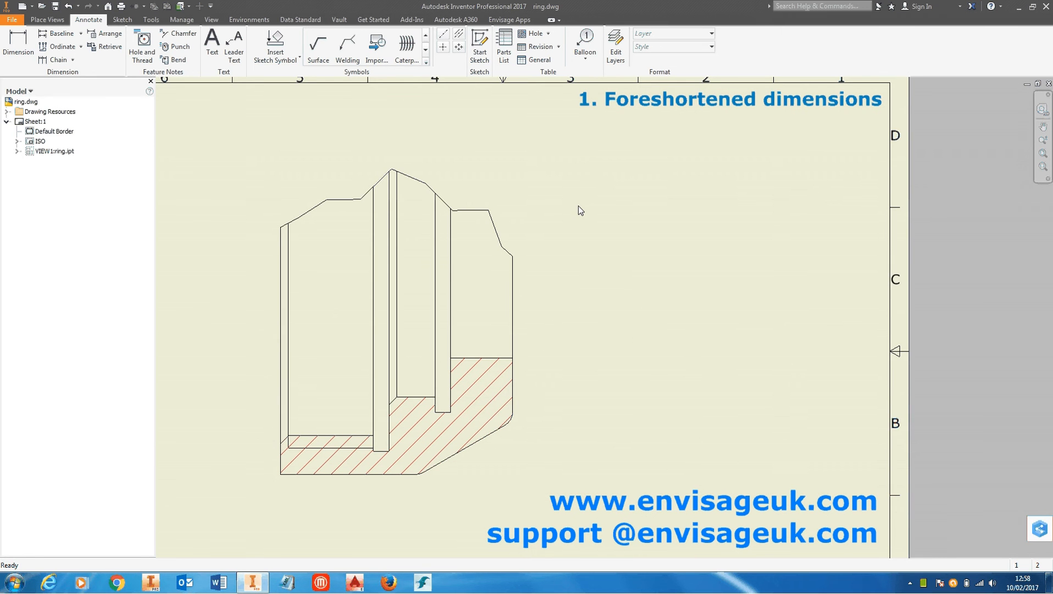
# Add a work axis through the ring's revolved outer face in ring.ipt, then return to ring.dwg
pyautogui.click(373, 280)
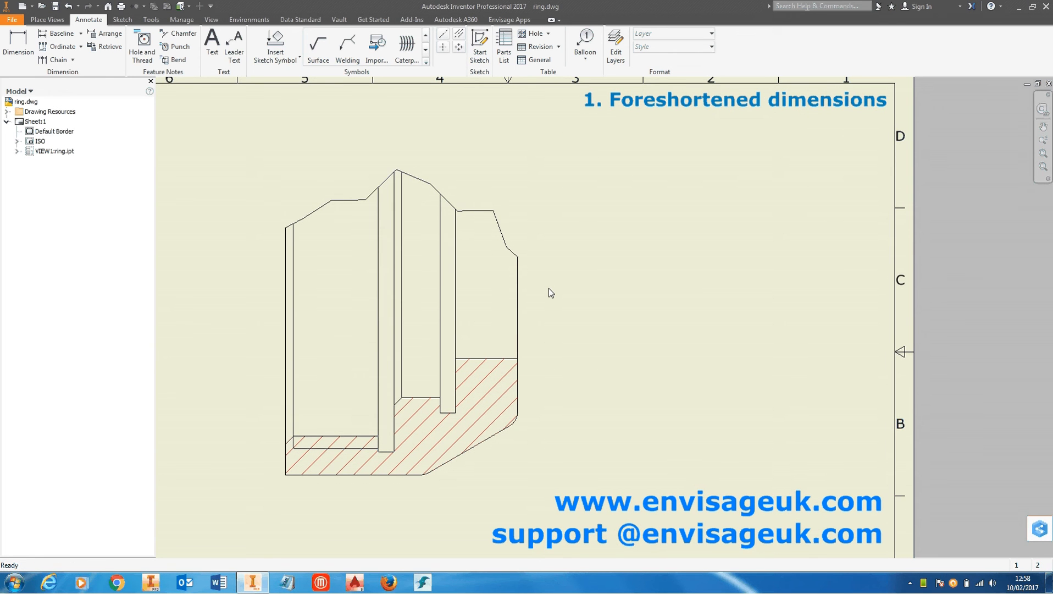
pyautogui.click(468, 317)
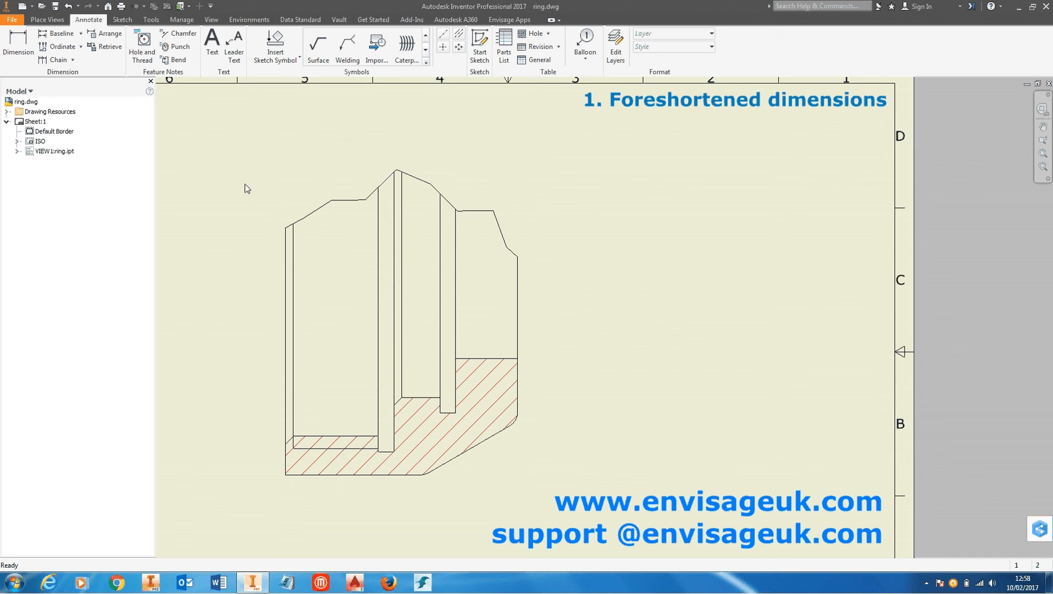
pyautogui.moveTo(576, 207)
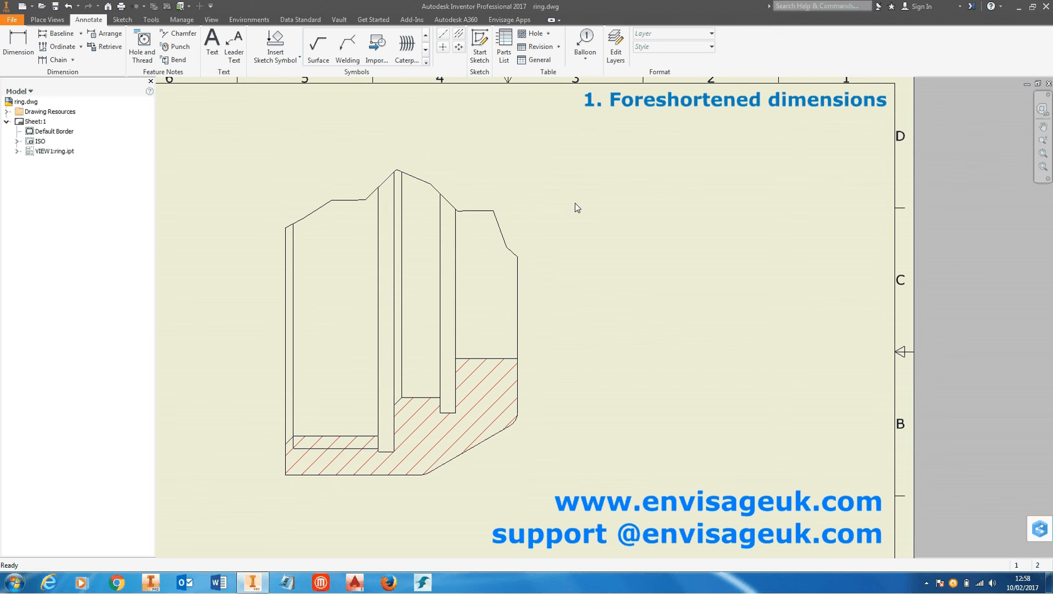
pyautogui.moveTo(635, 275)
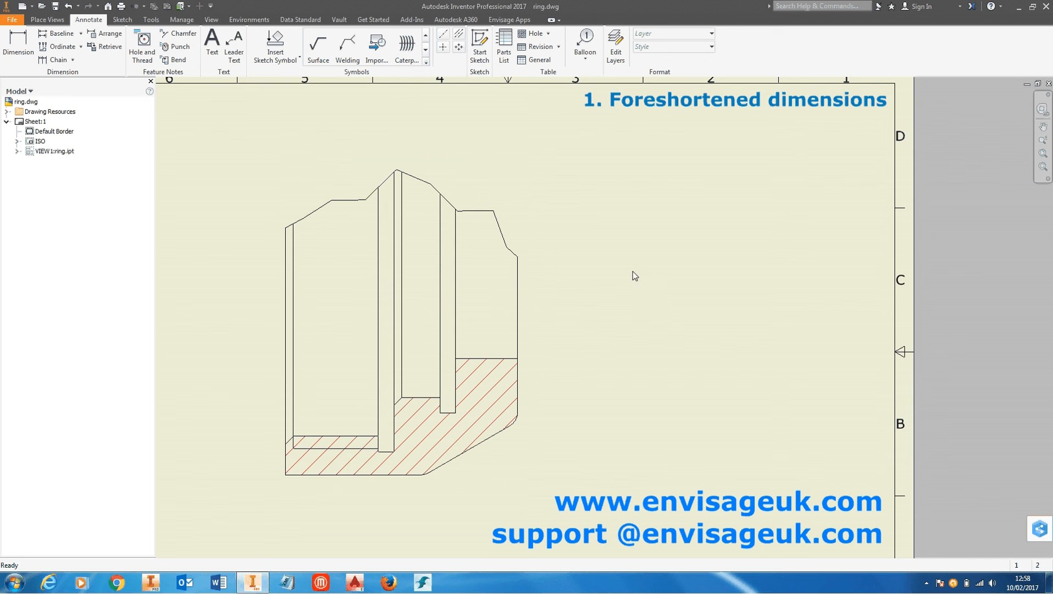
pyautogui.click(307, 267)
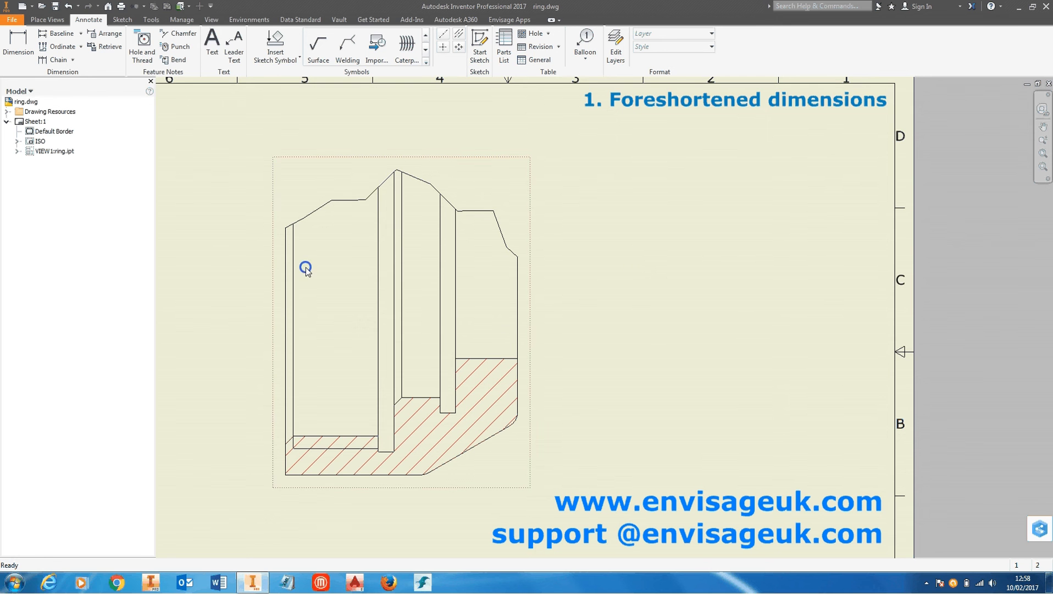
pyautogui.moveTo(326, 298)
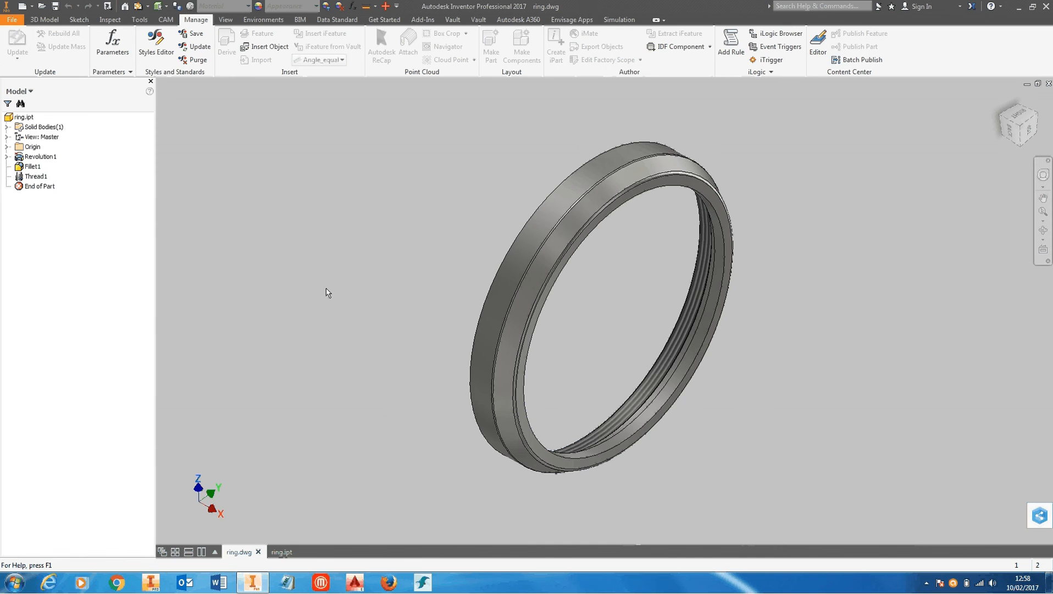
pyautogui.click(273, 552)
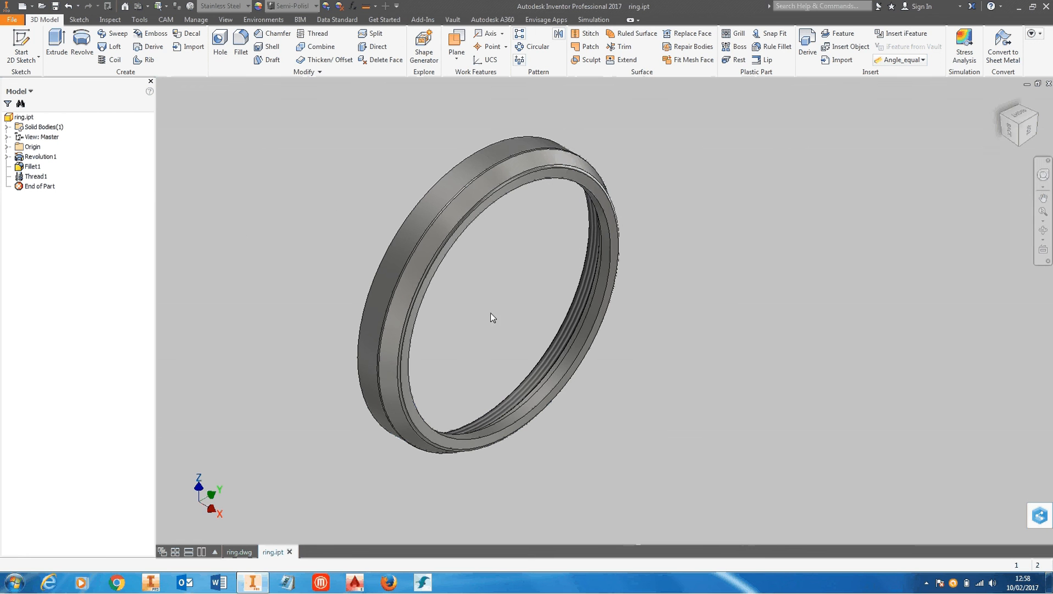
pyautogui.moveTo(551, 328)
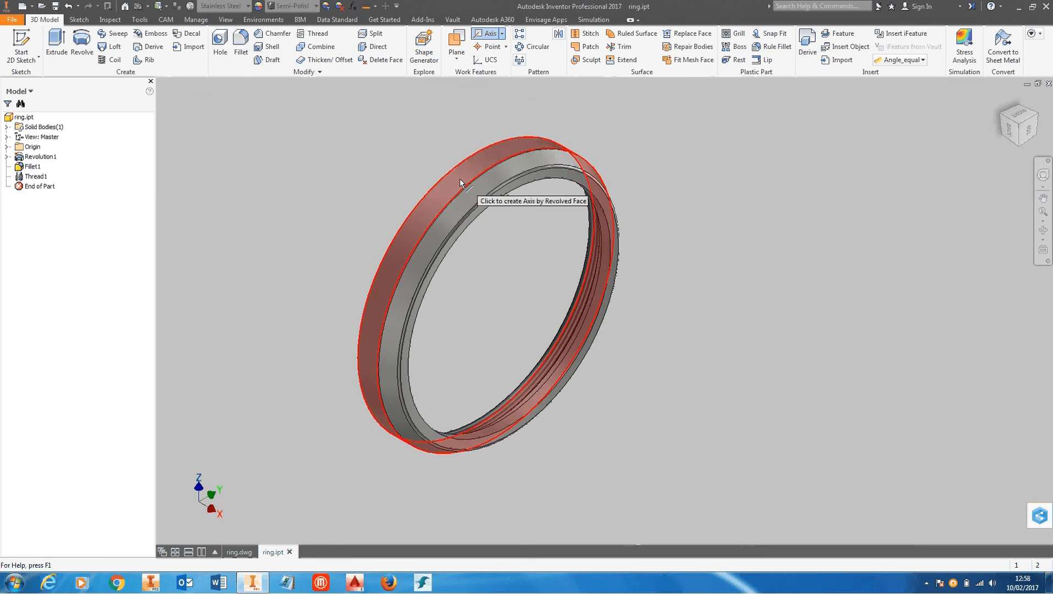
pyautogui.click(461, 184)
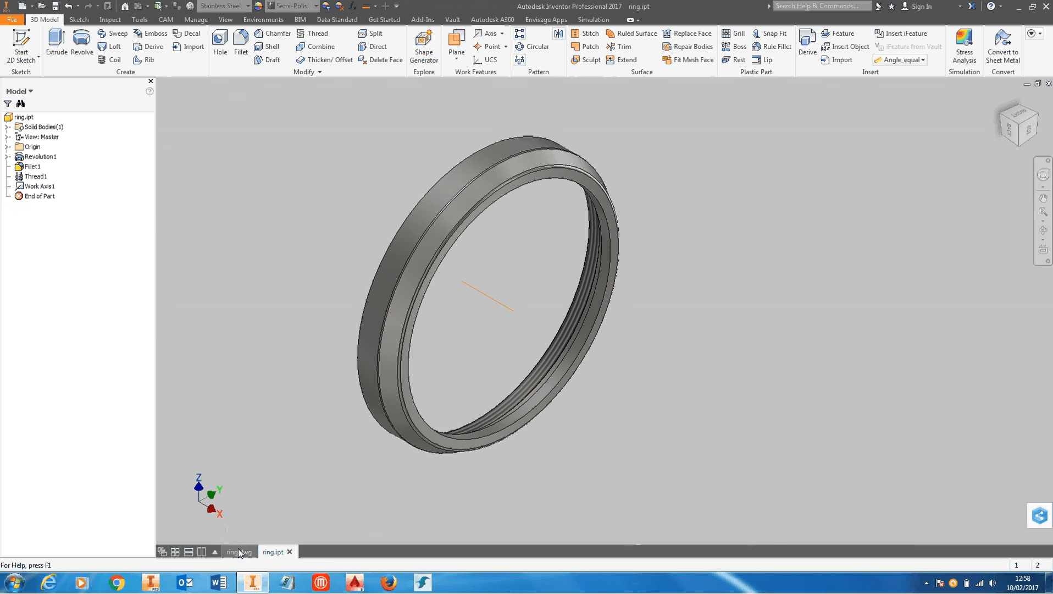
pyautogui.click(235, 551)
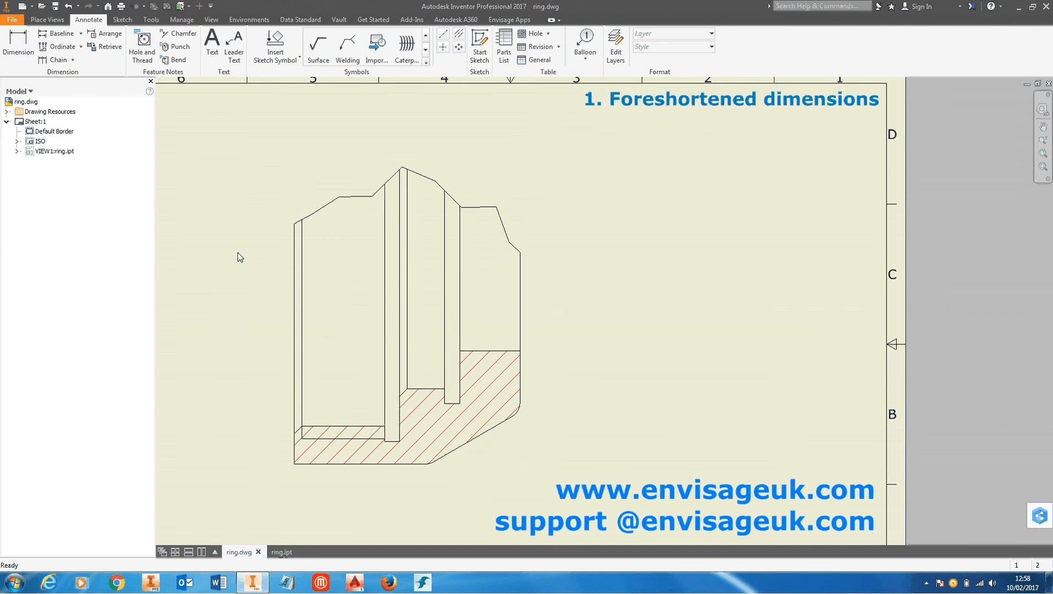
# Expand VIEW1 down to ring.ipt in the browser and bring up the part's context menu
pyautogui.click(16, 151)
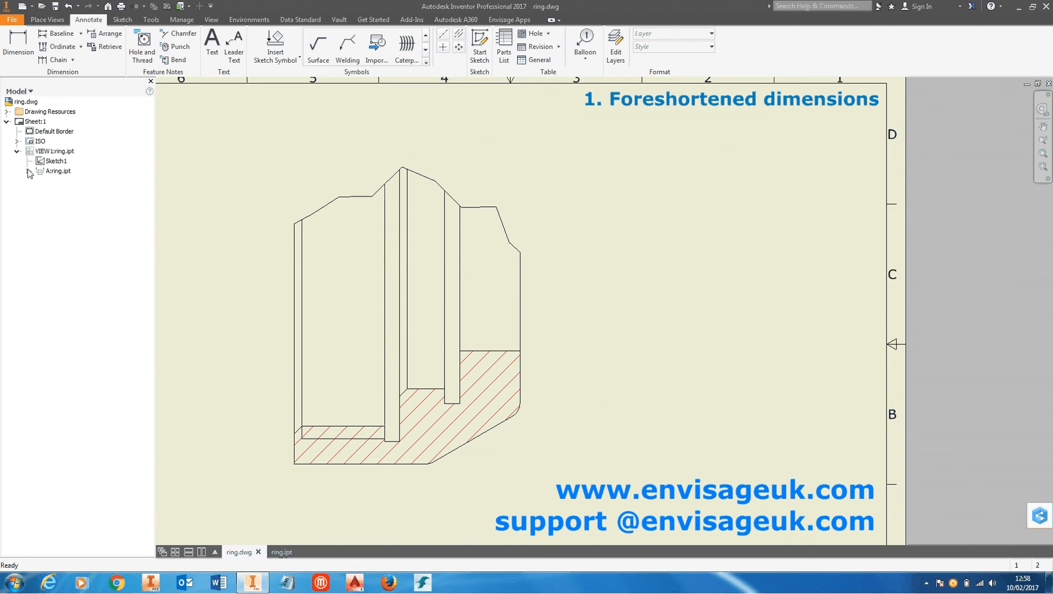
pyautogui.click(30, 173)
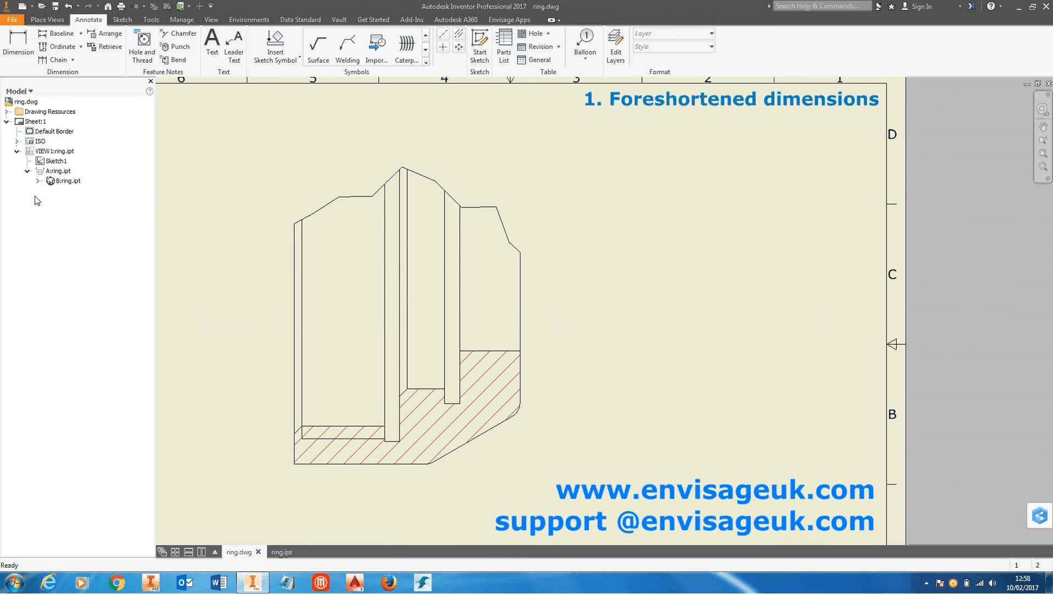
pyautogui.click(48, 180)
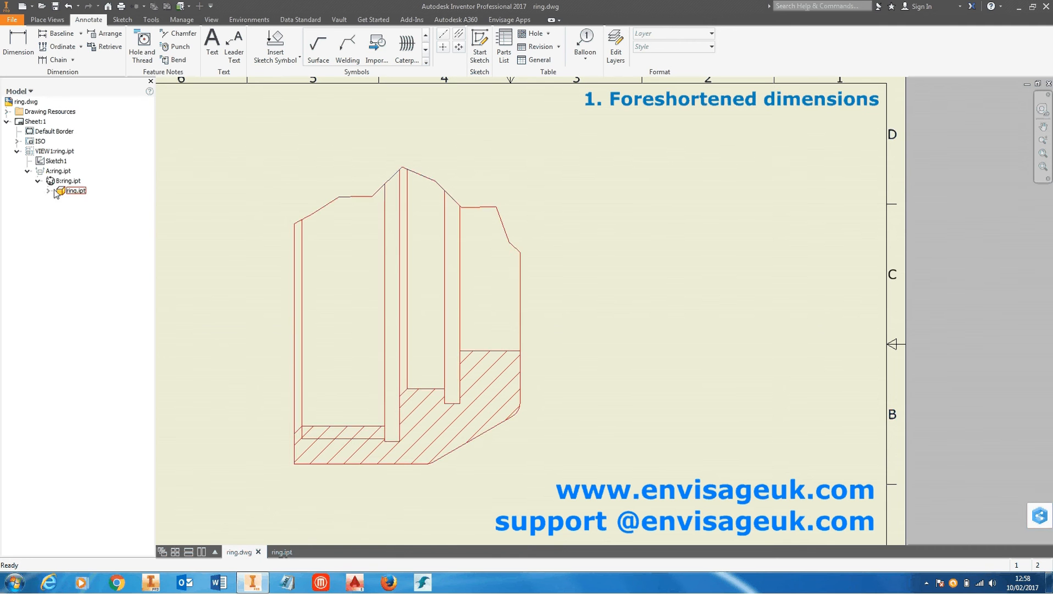
pyautogui.click(47, 190)
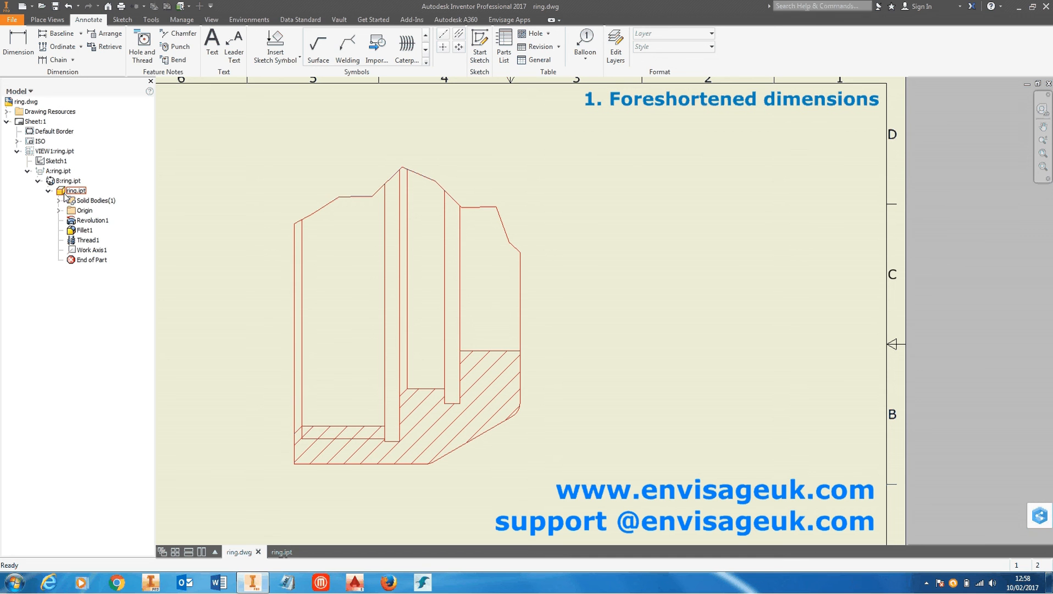
pyautogui.click(75, 190)
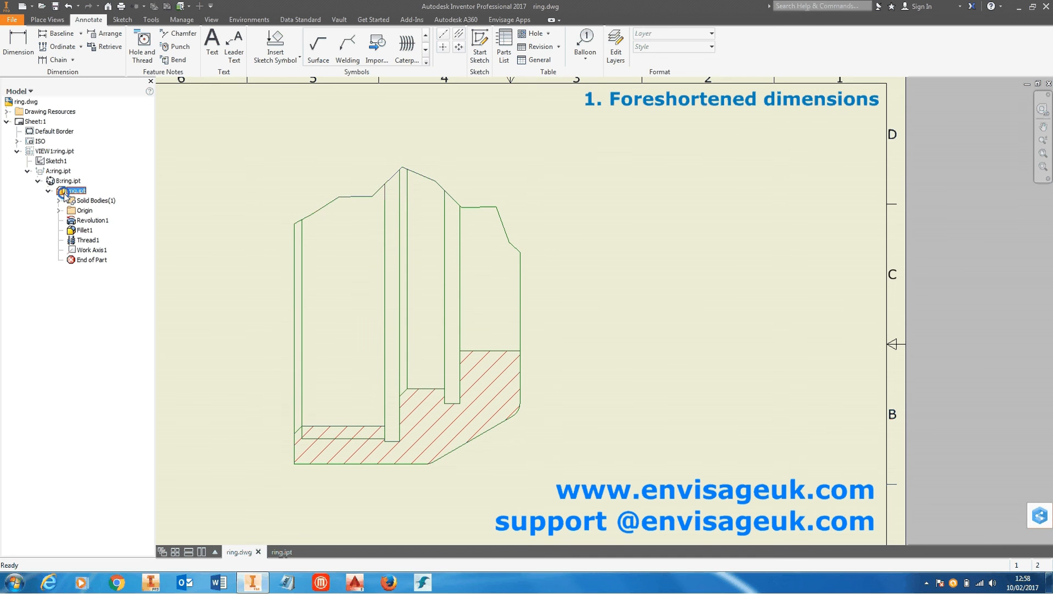
pyautogui.rightClick(73, 190)
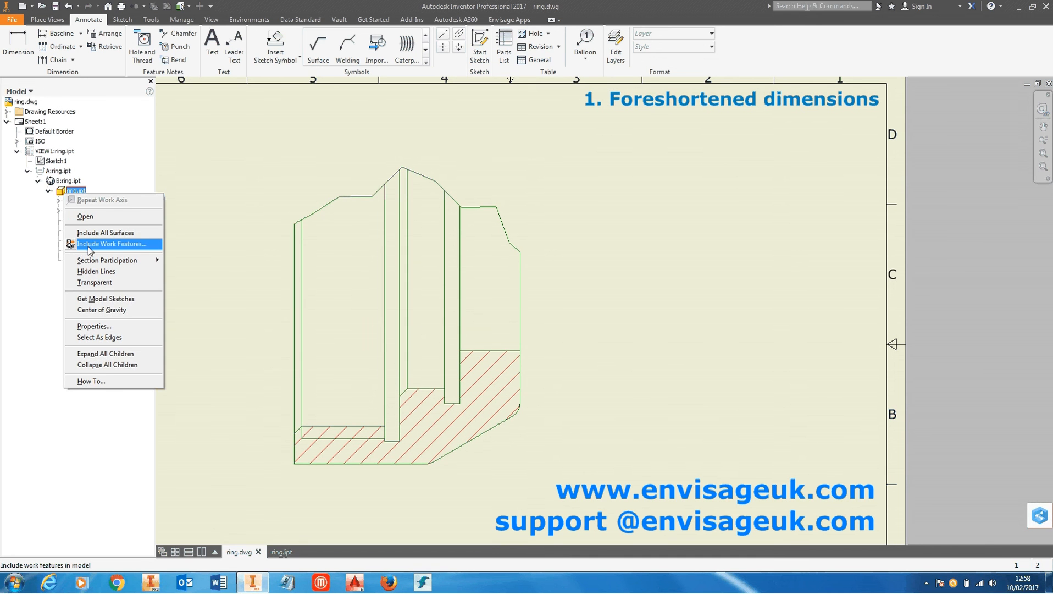
# Include work features with only User Work Axes kept, excluding points and planes
pyautogui.click(112, 242)
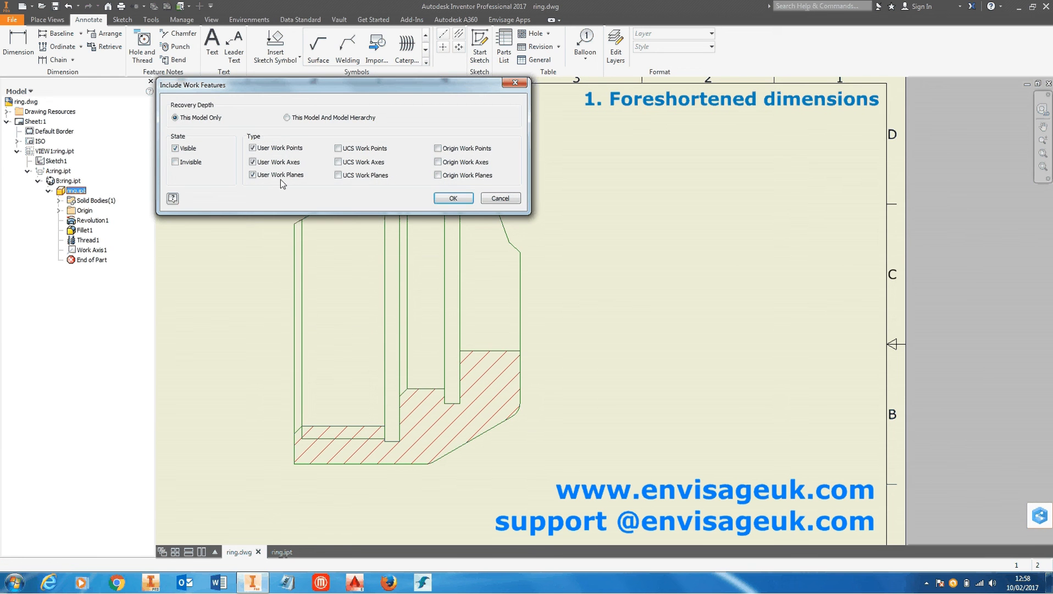
pyautogui.click(253, 147)
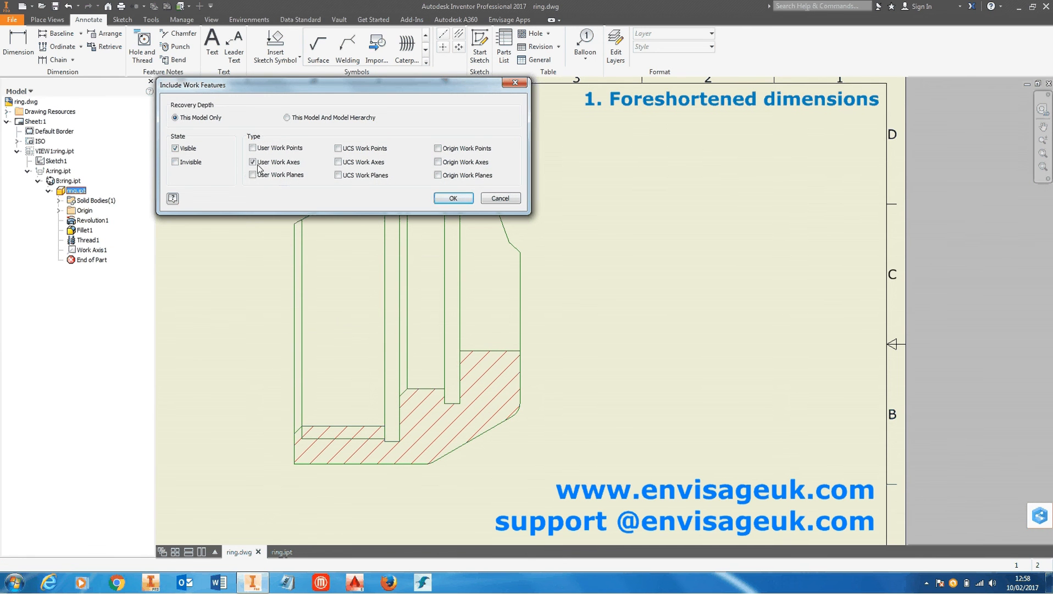
pyautogui.click(453, 198)
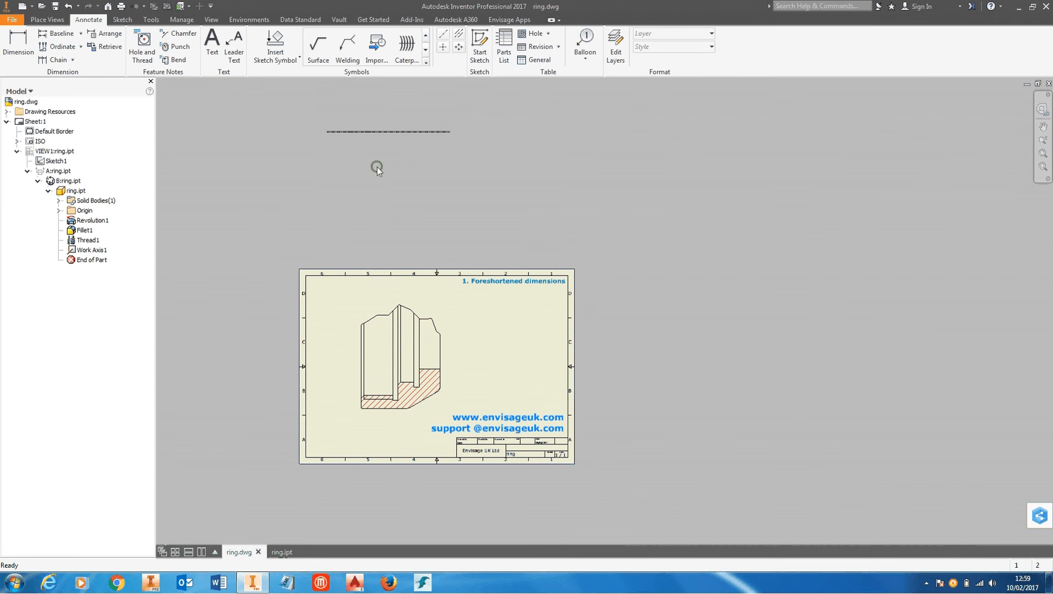
# Place Linear Foreshortened diameter dimensions Ø105.00 and Ø90.00 about the work axis
pyautogui.click(18, 46)
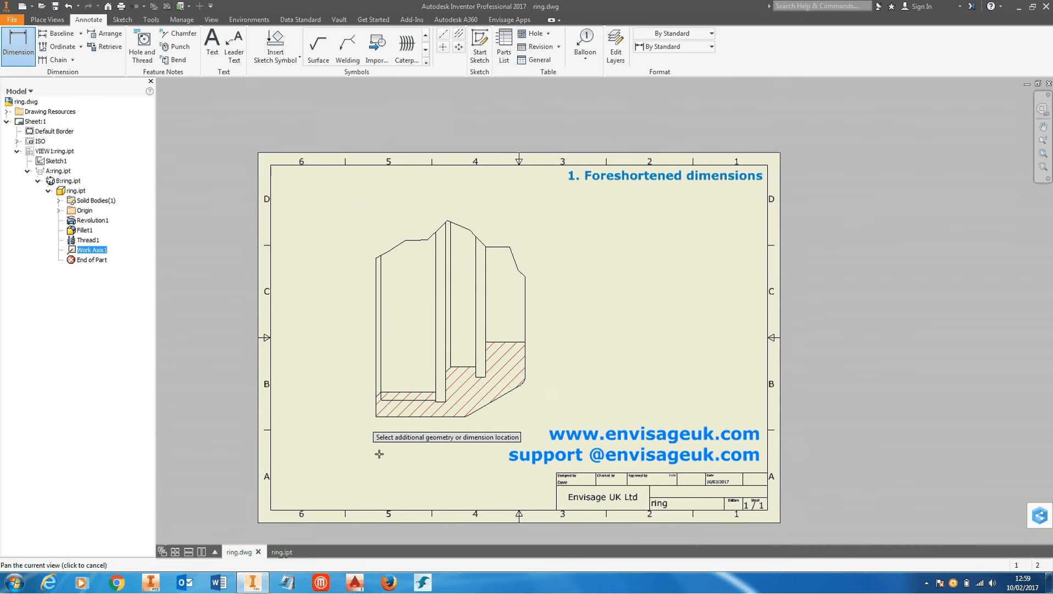
pyautogui.scroll(3)
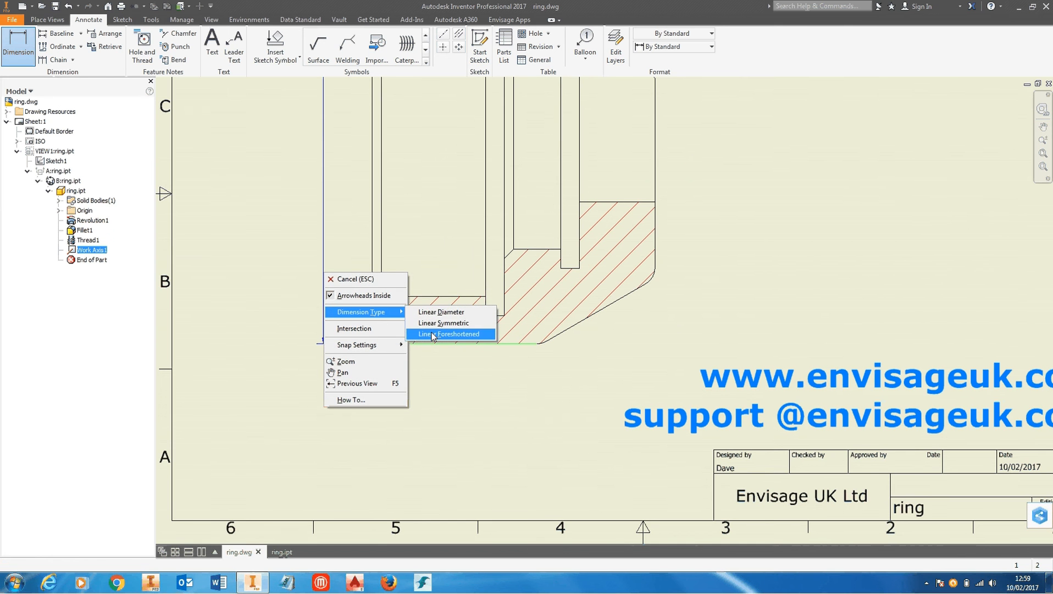
pyautogui.click(448, 334)
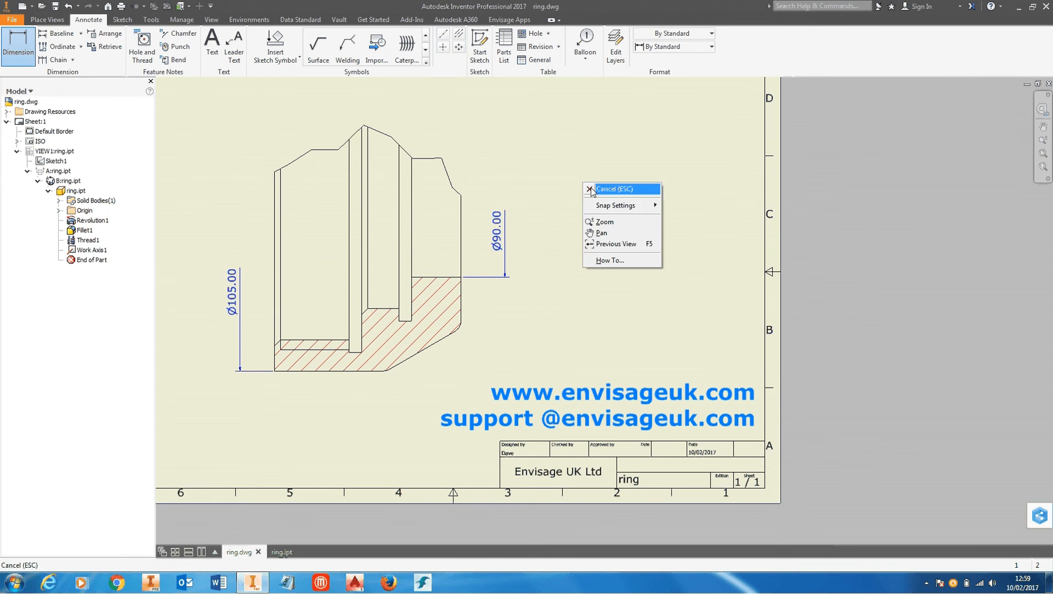
pyautogui.click(605, 189)
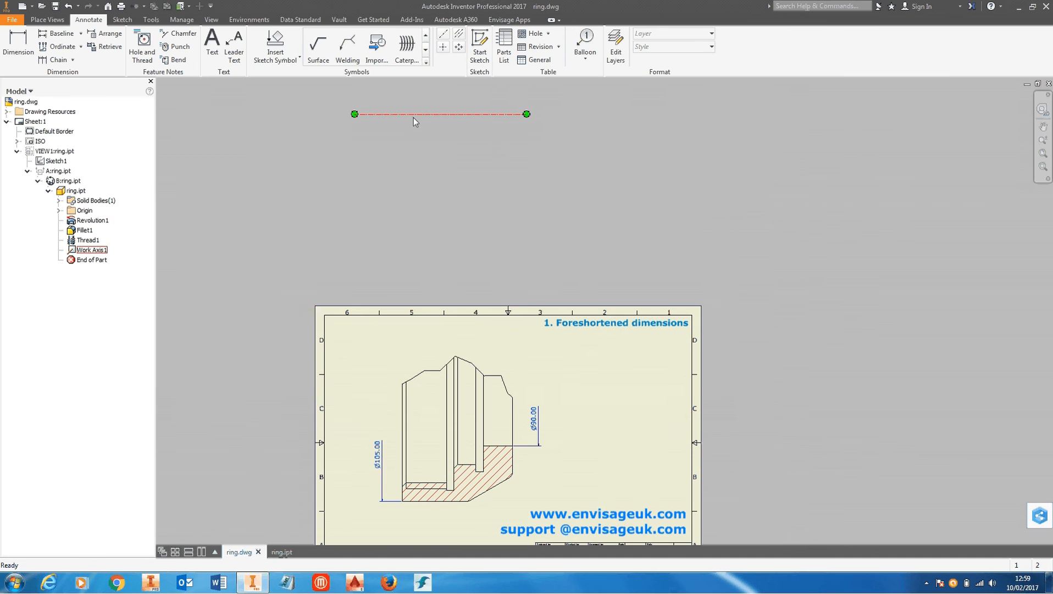
# Untick Visibility on the work axis so only the dimensioned section view remains
pyautogui.rightClick(440, 114)
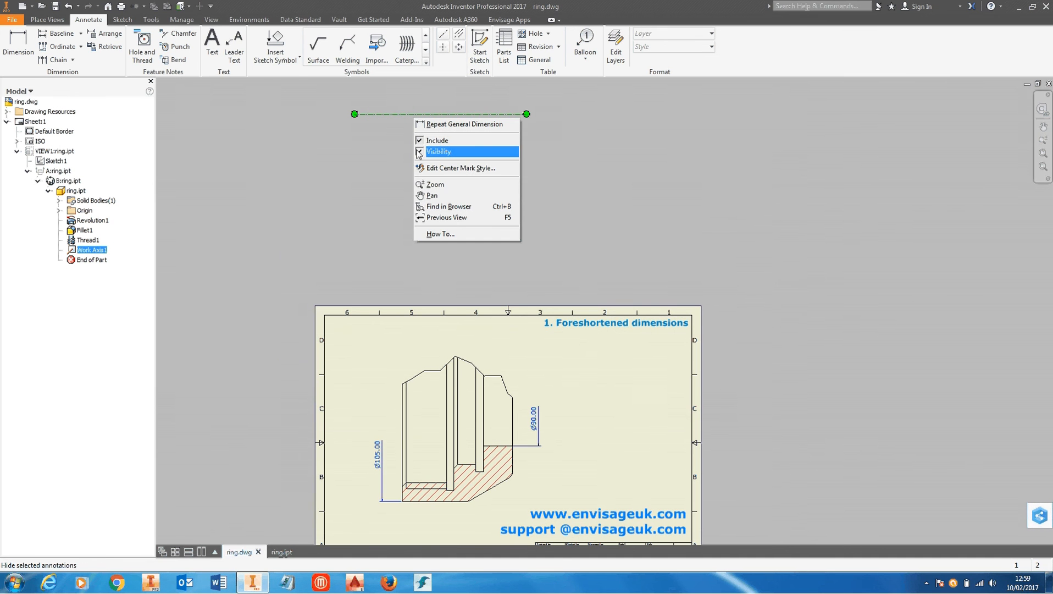
pyautogui.click(438, 151)
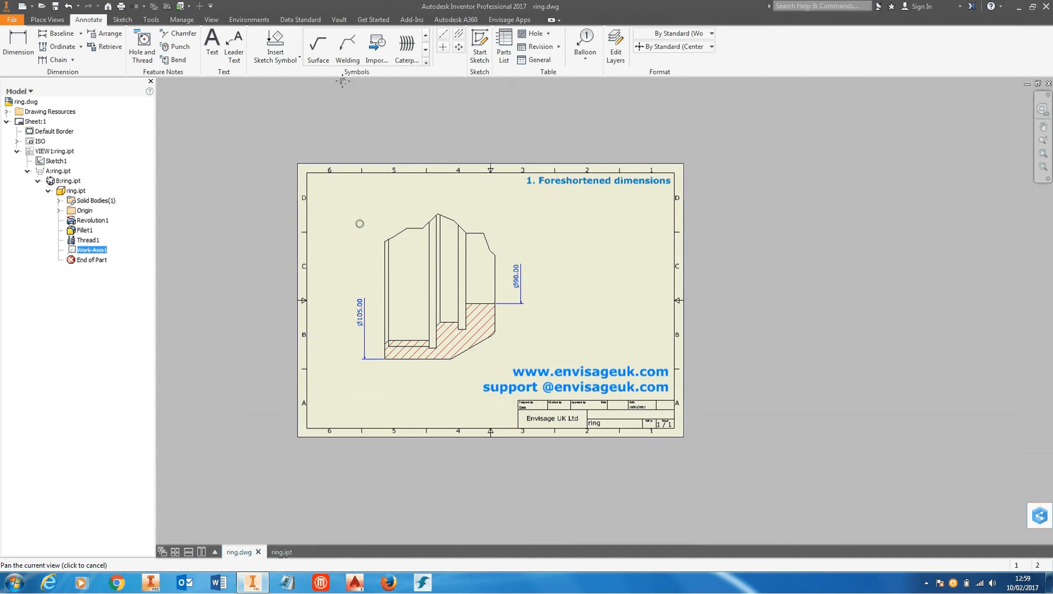